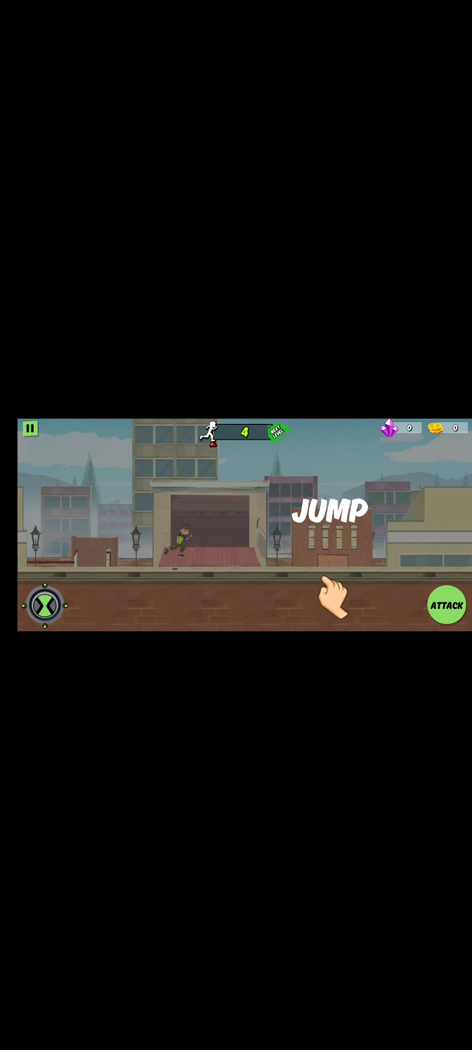
pyautogui.click(328, 575)
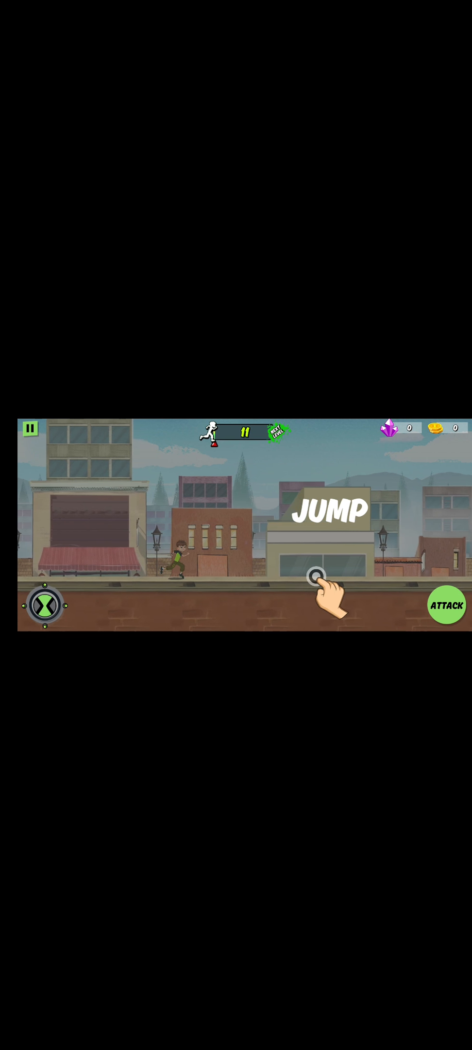